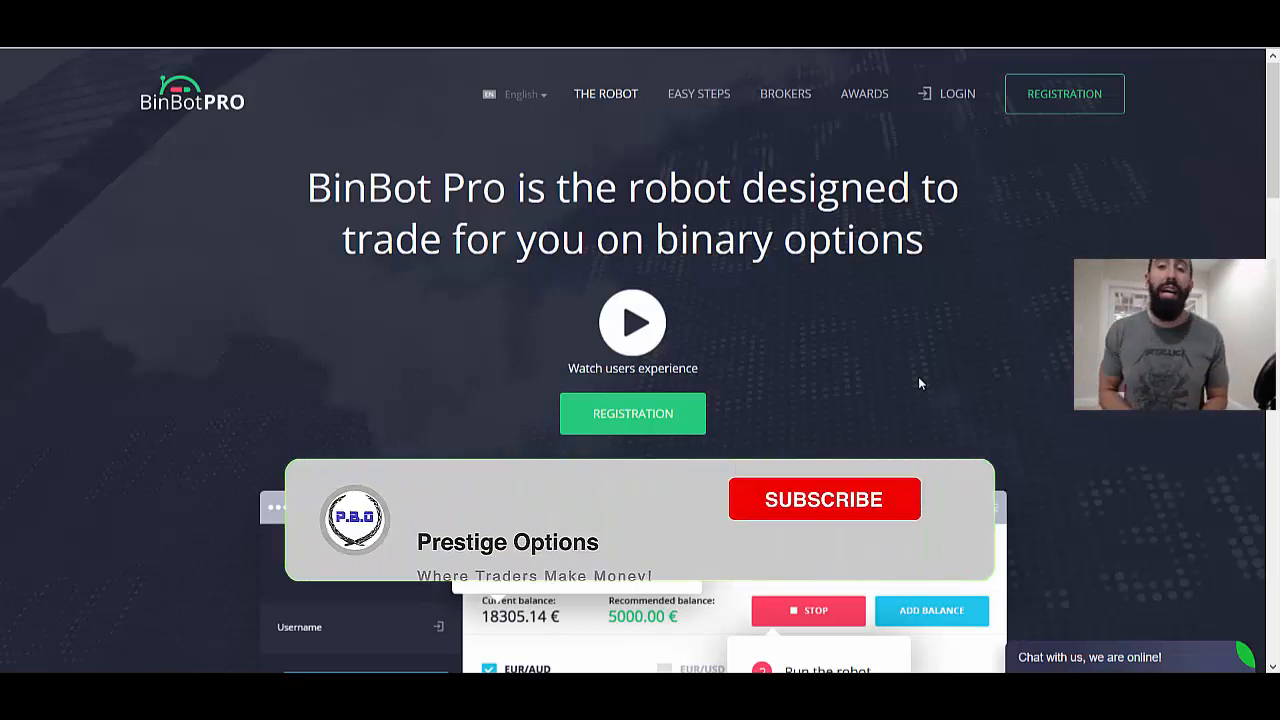
# Log in to reach the dashboard with Crypto ADX 2.0 loaded and a 37217.35 $ balance
pyautogui.click(823, 499)
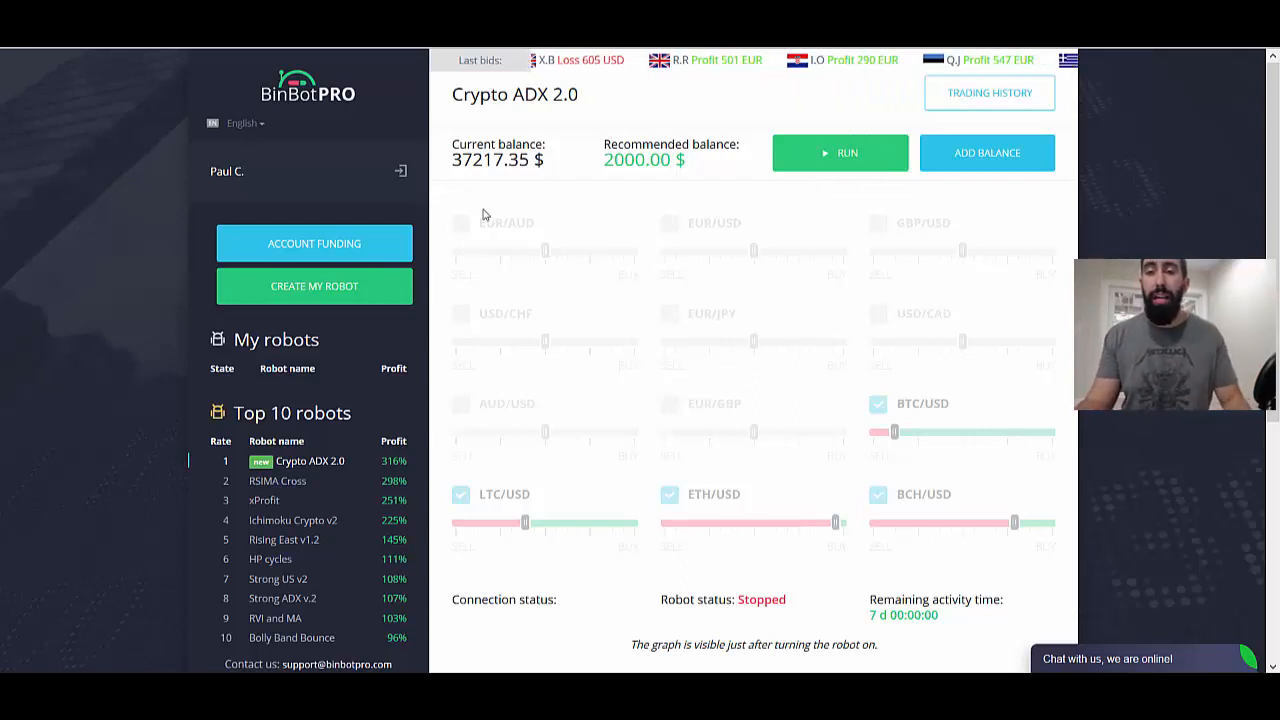
pyautogui.moveTo(495, 178)
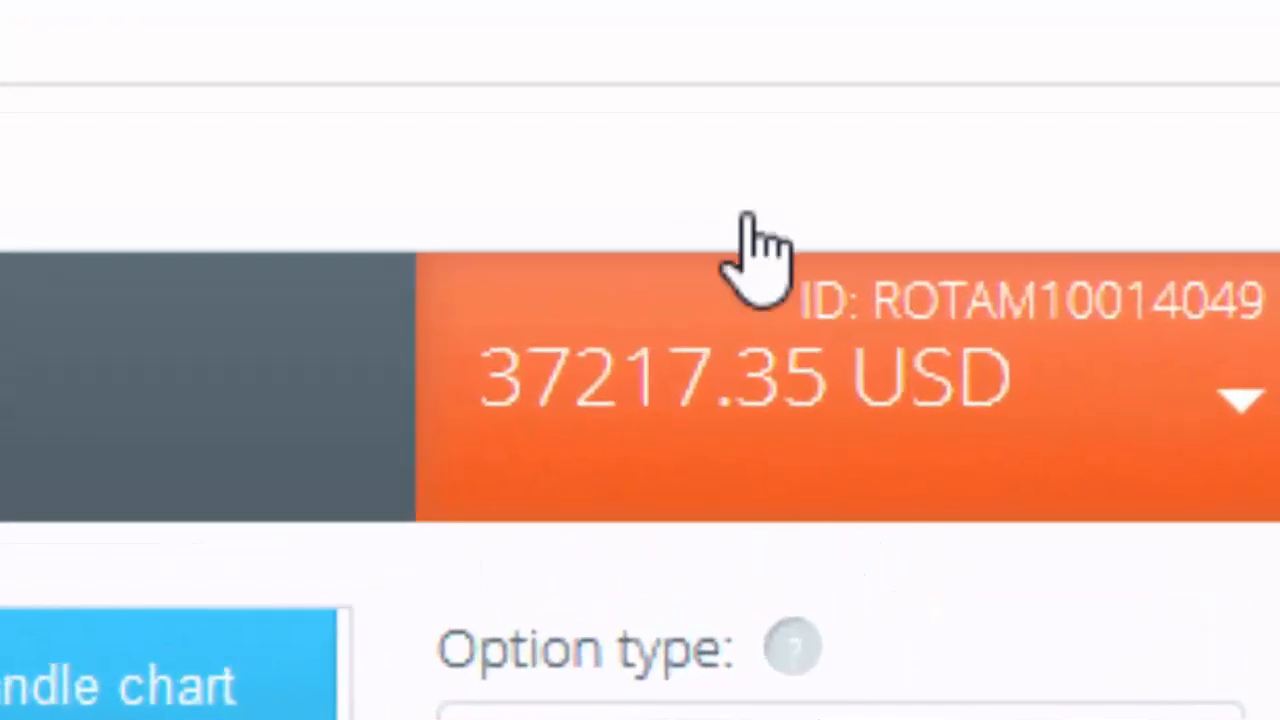
pyautogui.moveTo(230, 490)
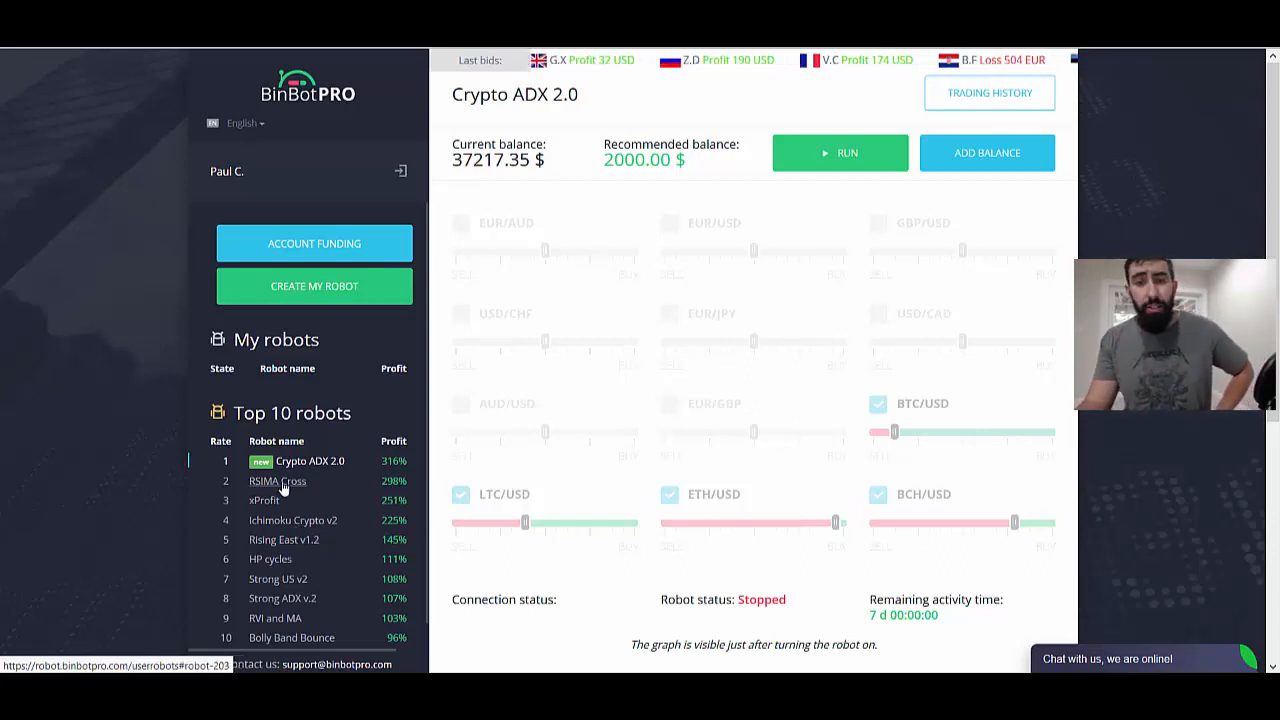
# Start the RSIMA Cross, xProfit and Rising East v1.2 robots from the Top 10 list
pyautogui.click(276, 481)
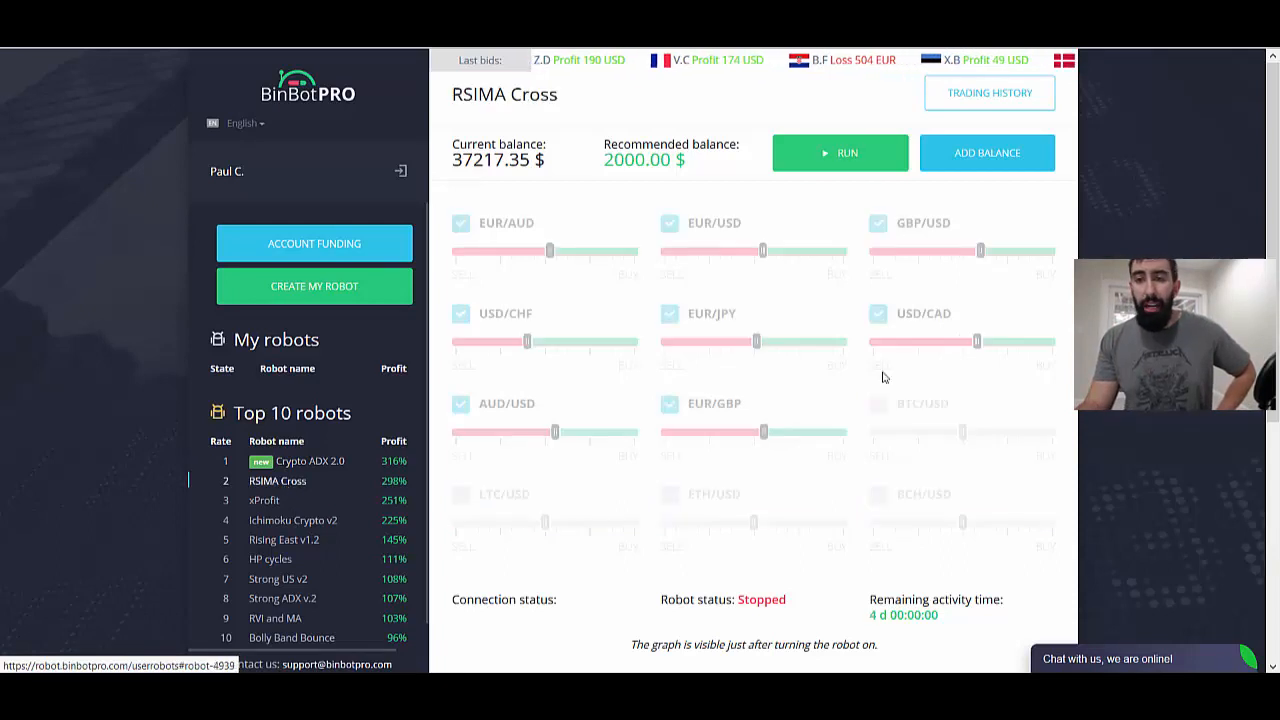
pyautogui.click(840, 152)
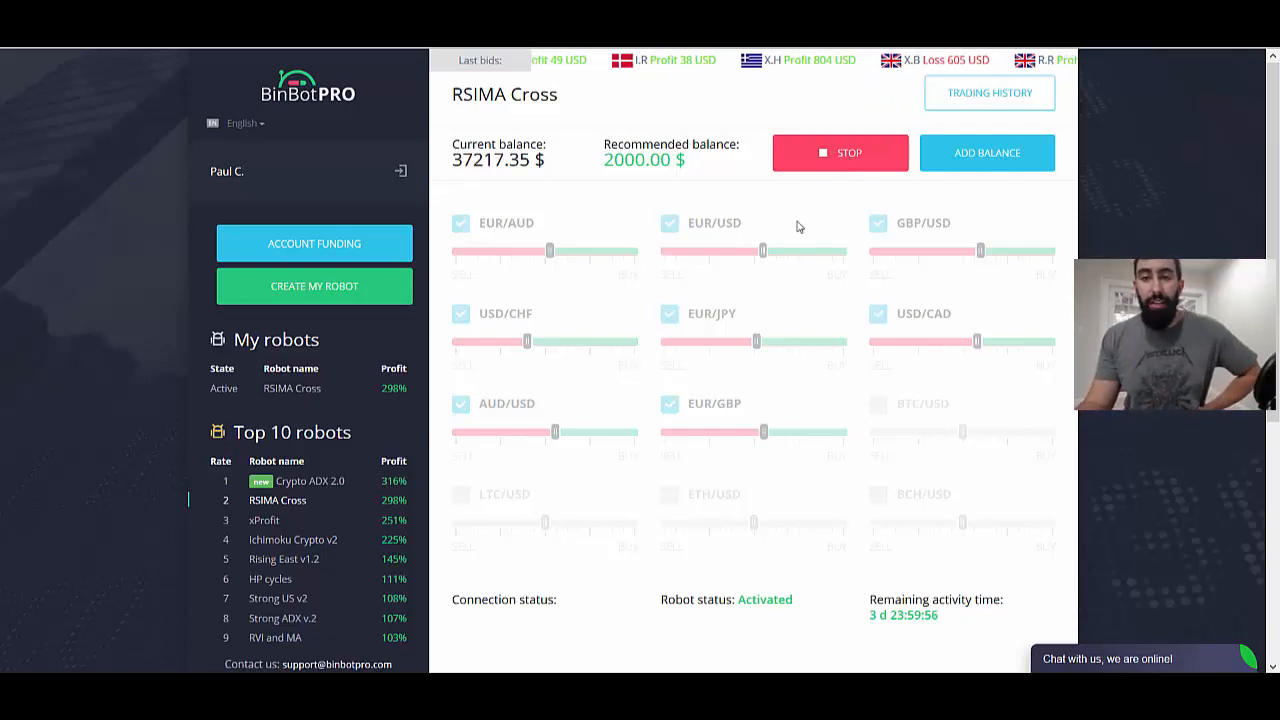
pyautogui.click(264, 520)
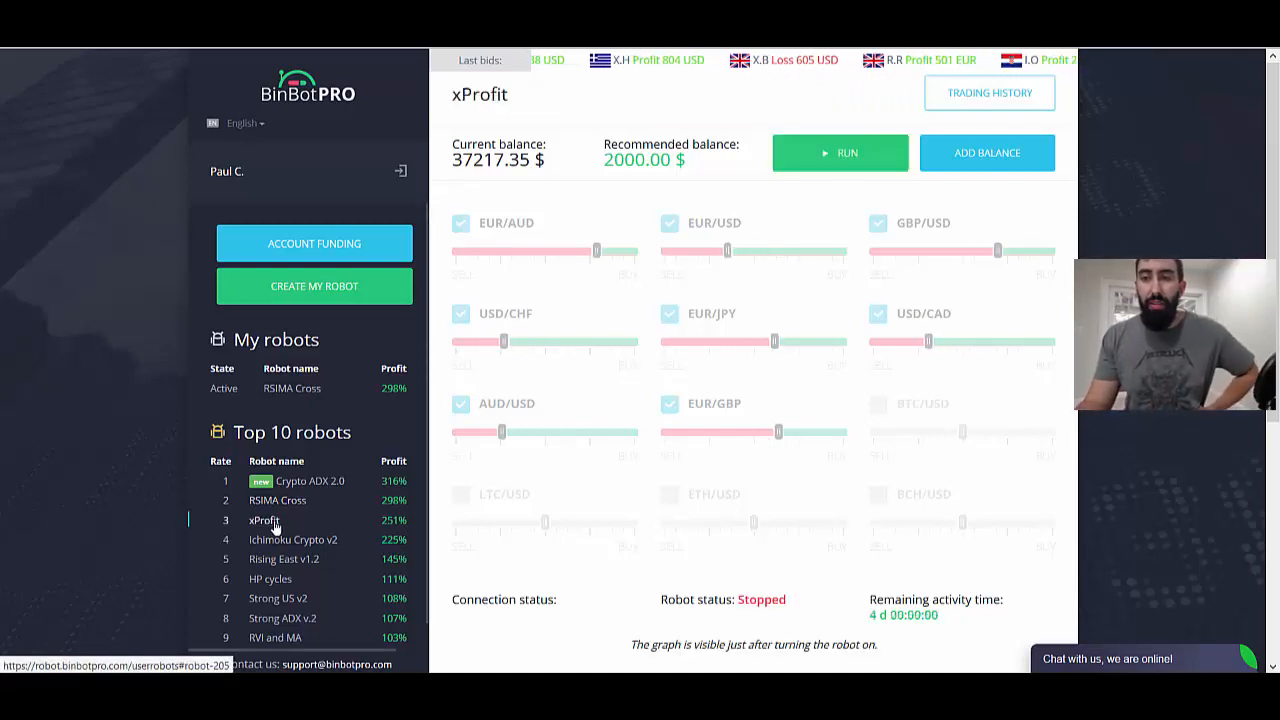
pyautogui.click(840, 152)
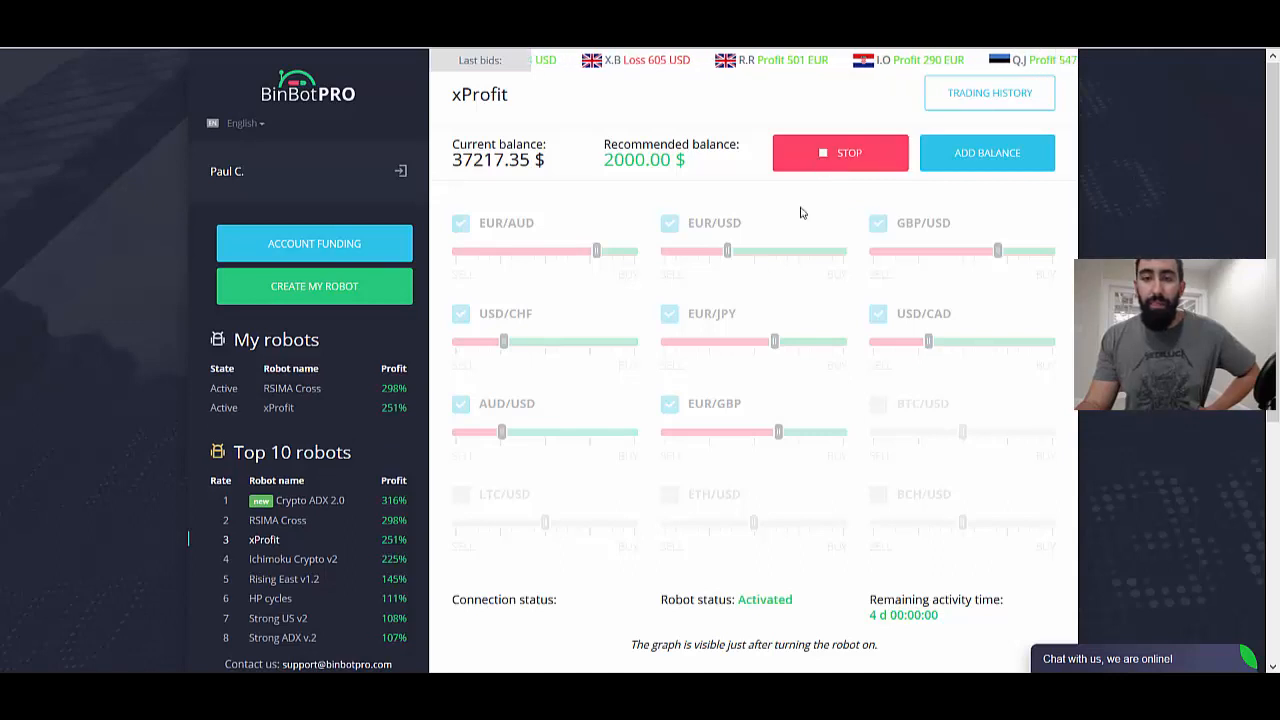
pyautogui.click(283, 578)
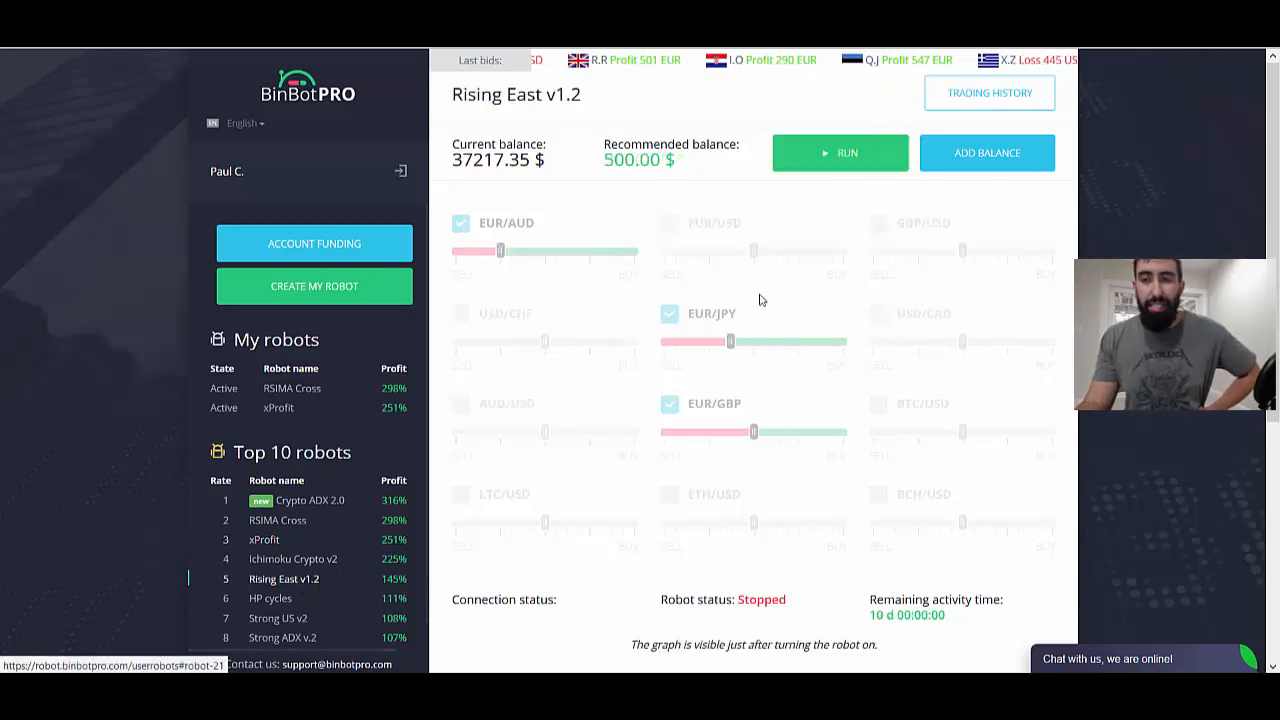
pyautogui.click(840, 152)
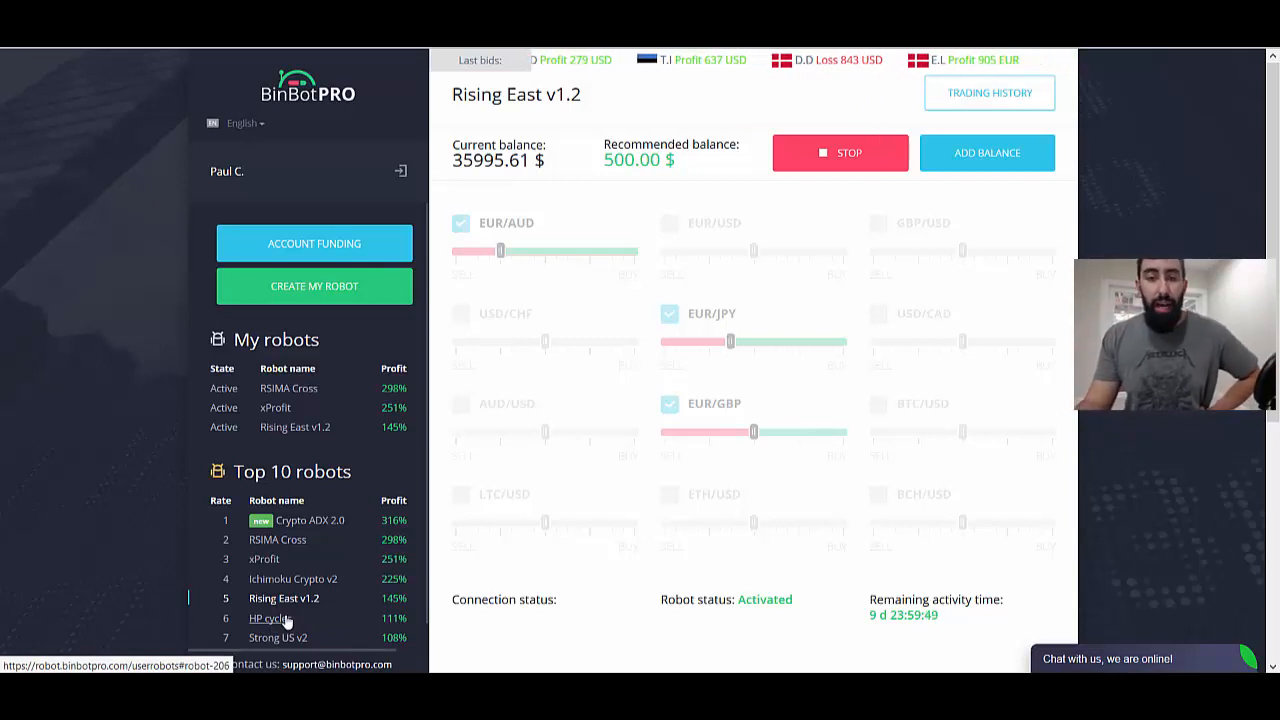
# Start the Strong US v2 and RVI and MA robots from the Top 10 list
pyautogui.click(278, 637)
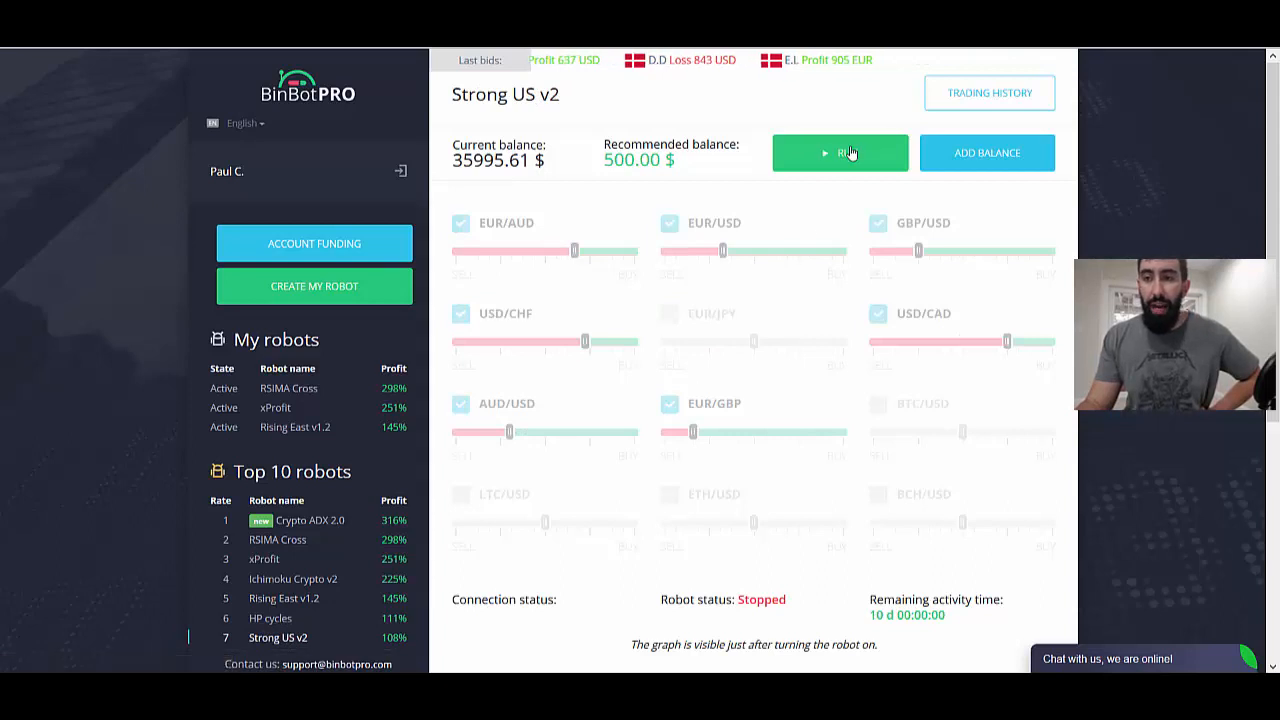
pyautogui.click(840, 152)
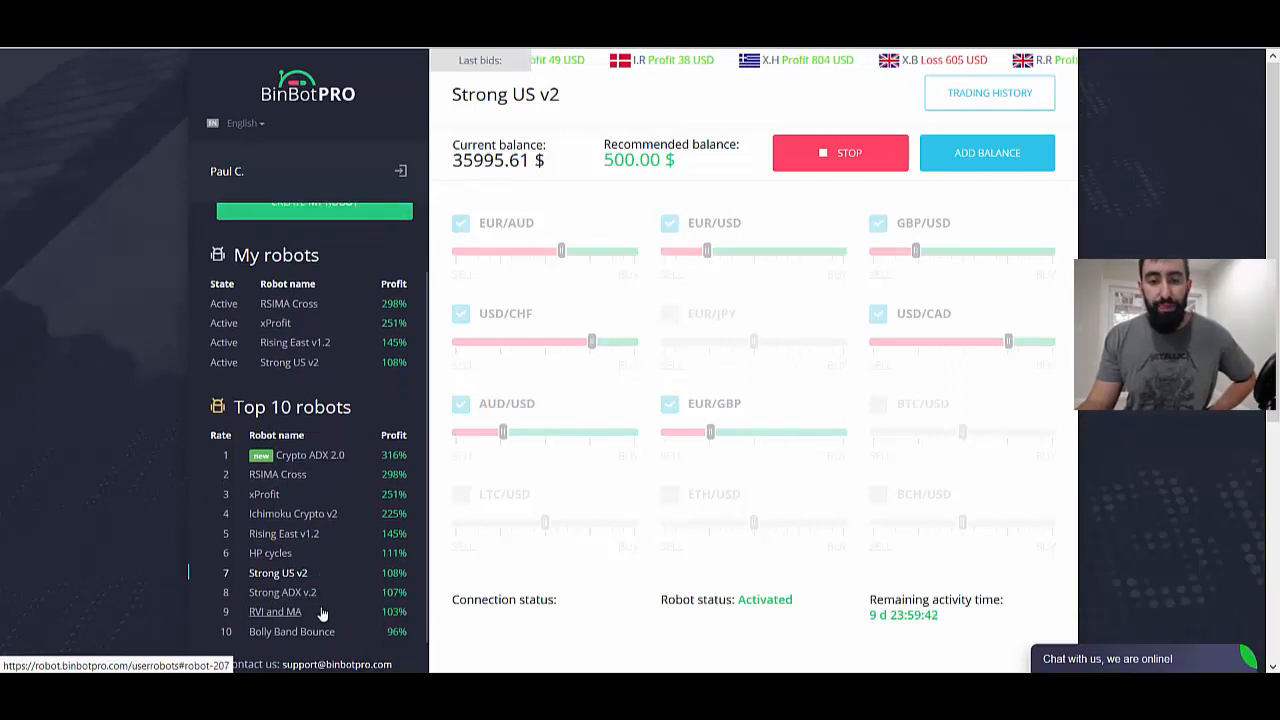
pyautogui.click(274, 611)
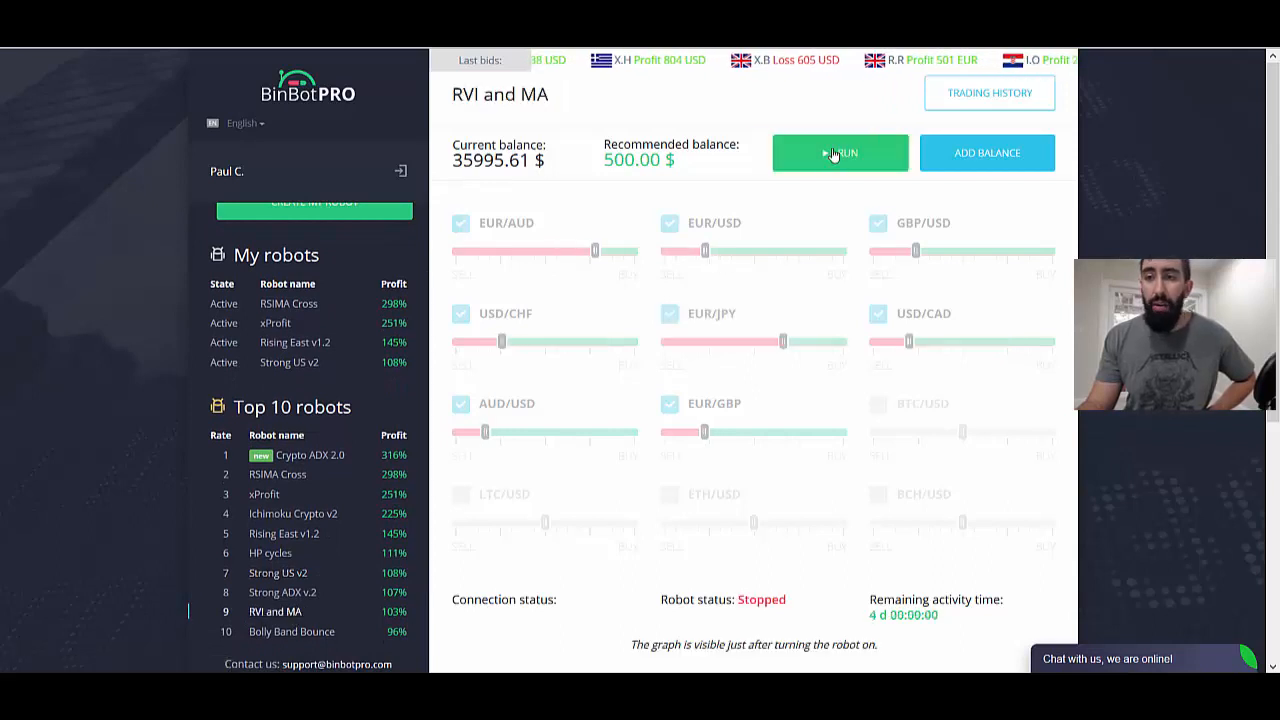
pyautogui.click(840, 152)
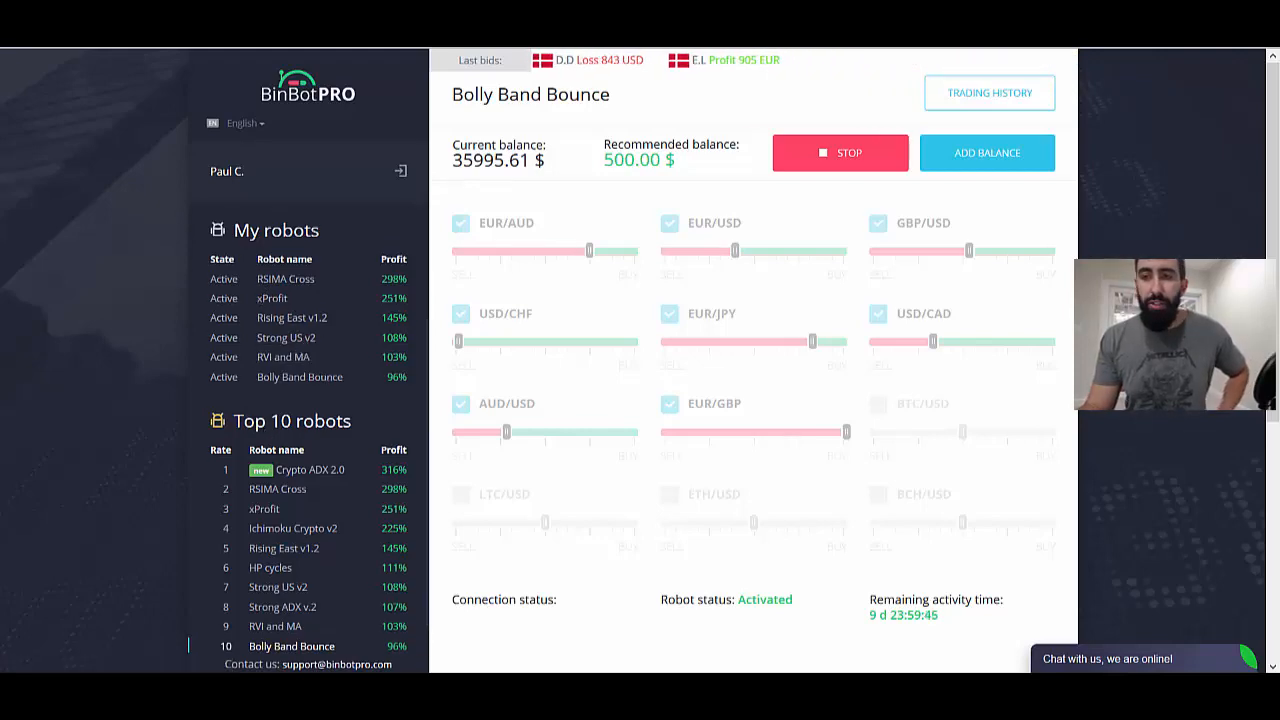
# Go to the RaceOption broker account and scroll through the robots' open trades
pyautogui.click(989, 92)
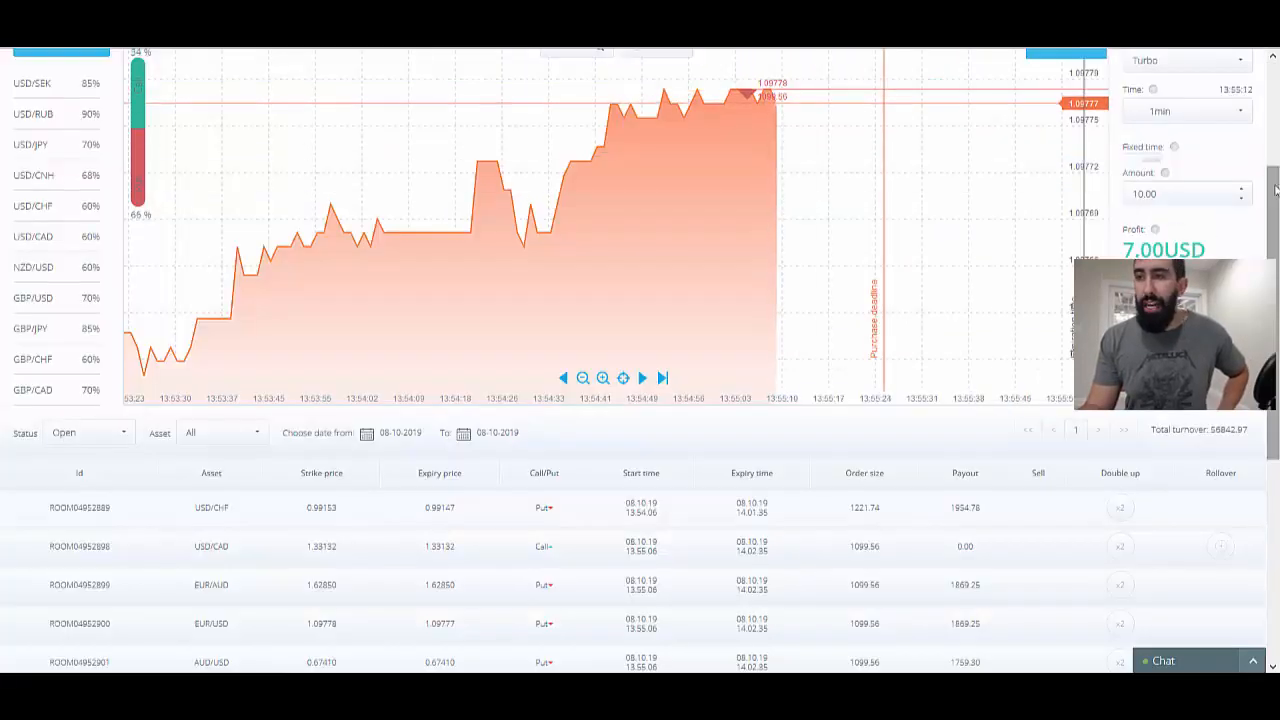
pyautogui.scroll(-3)
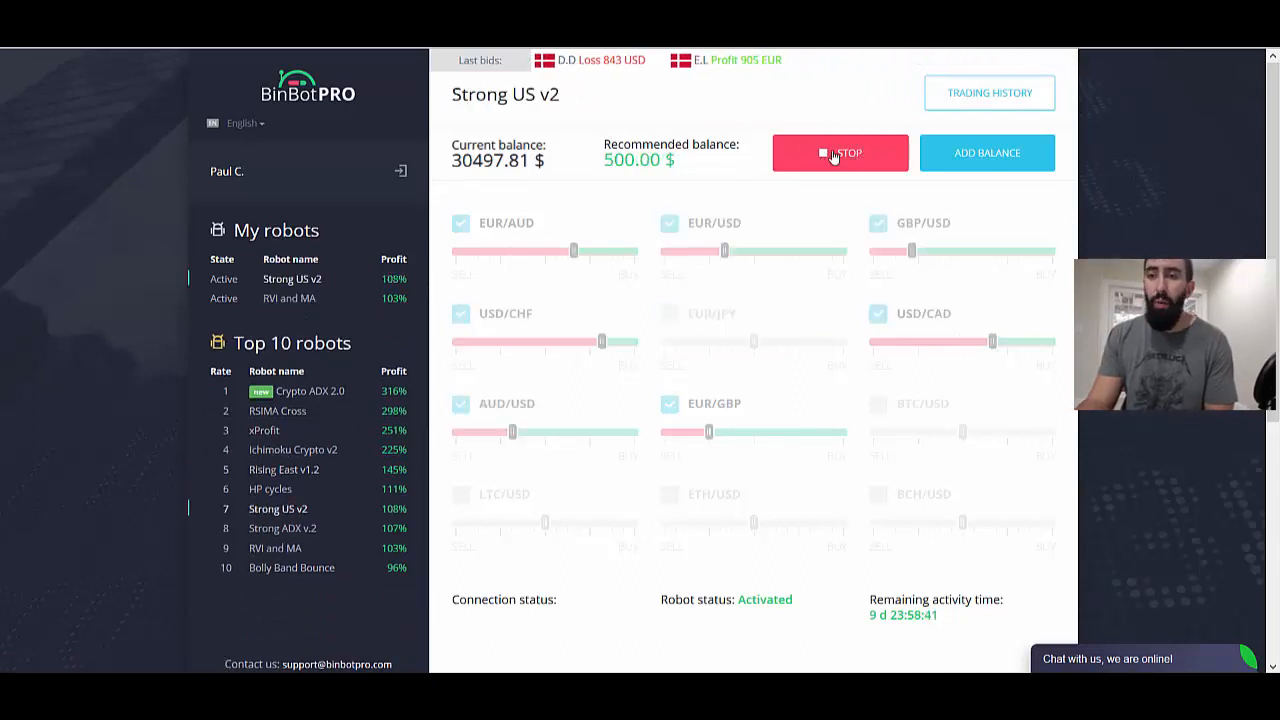
pyautogui.click(840, 152)
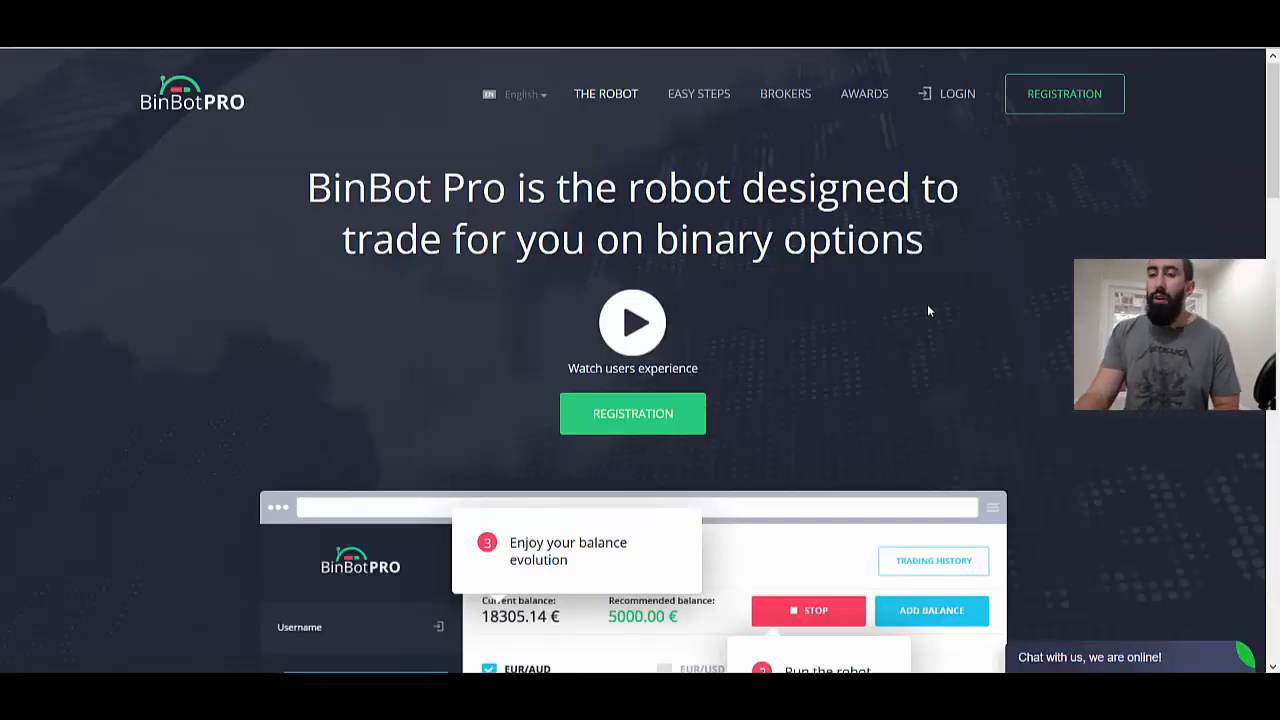
pyautogui.moveTo(1262, 145)
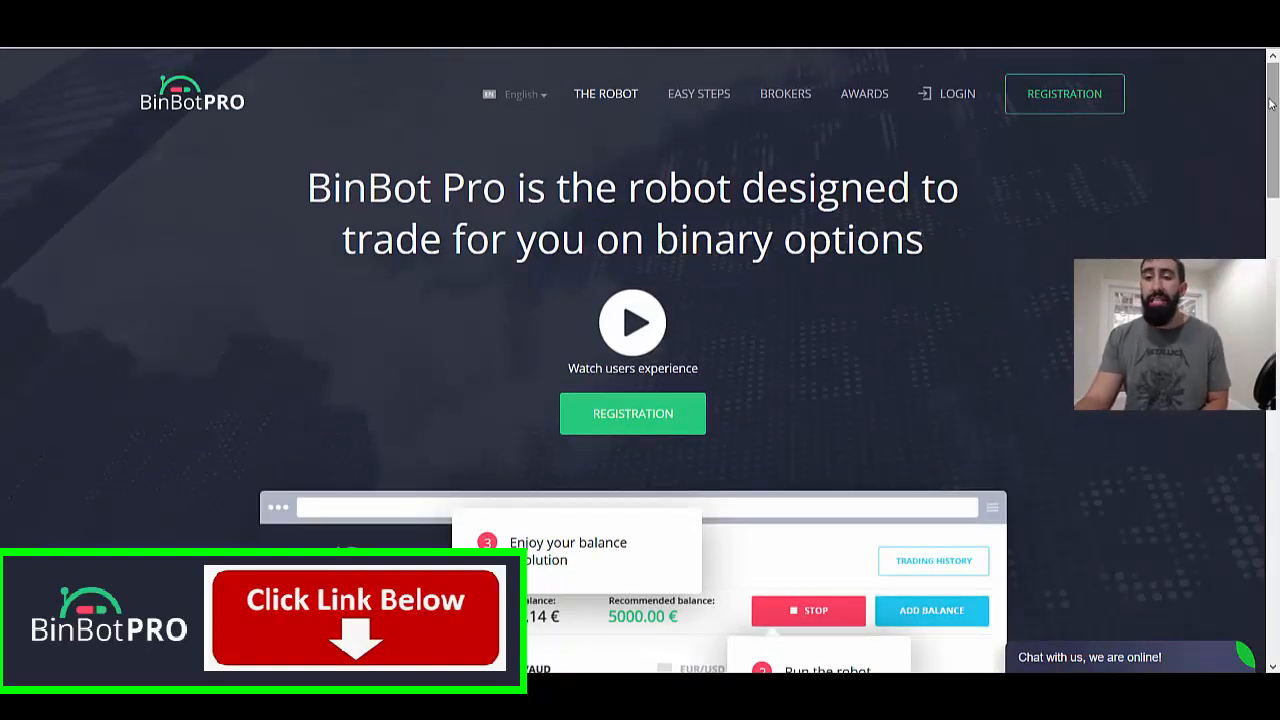
# Scroll down the home page to the supported brokers list, then back up
pyautogui.scroll(-3)
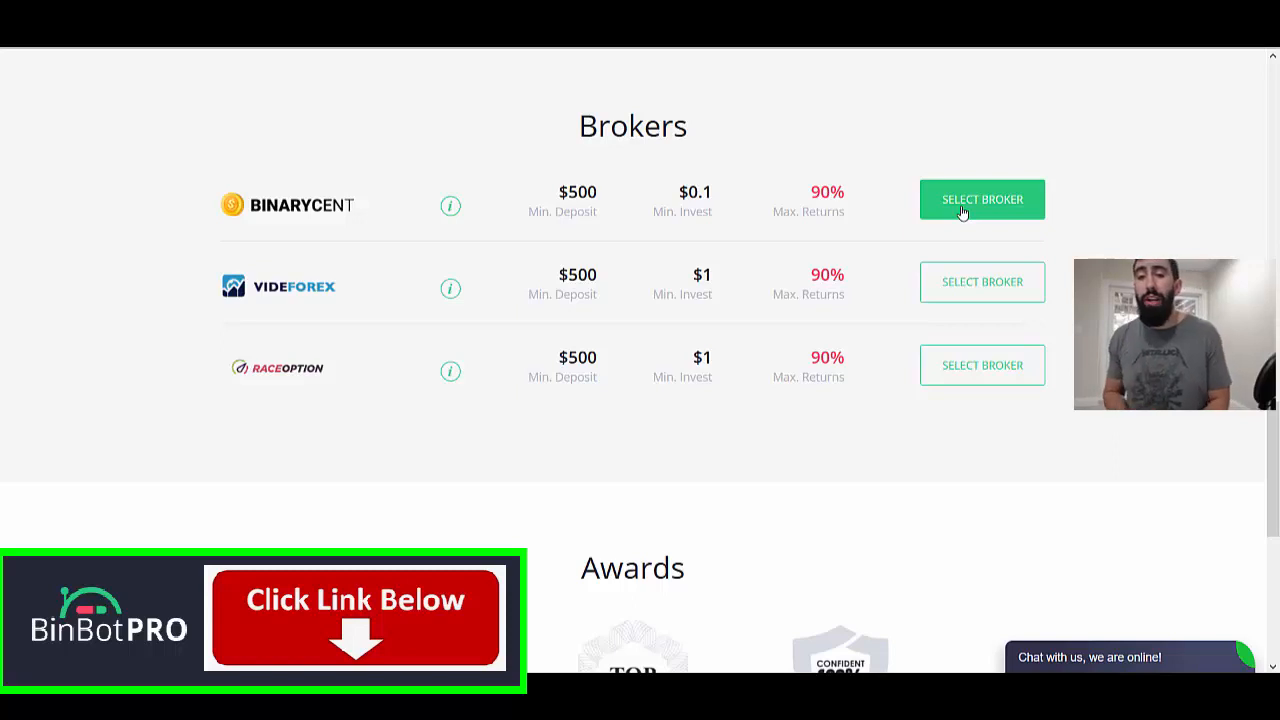
pyautogui.moveTo(547, 189)
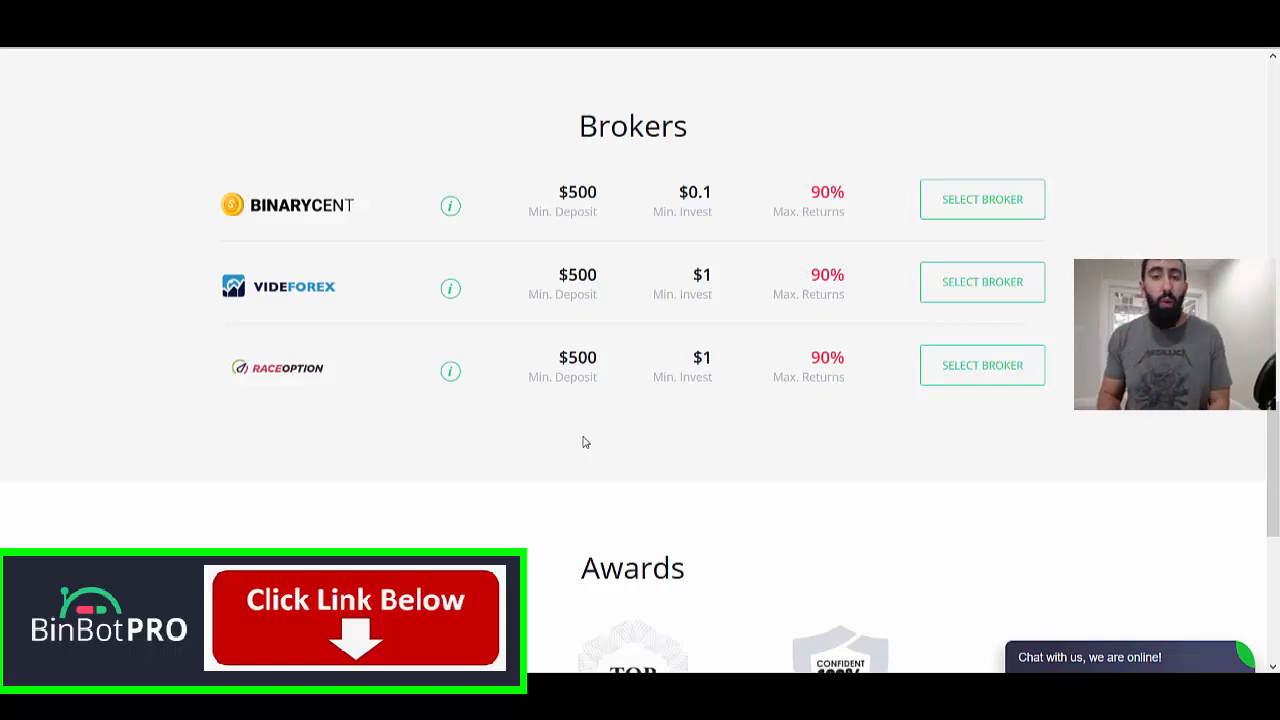
pyautogui.moveTo(949, 582)
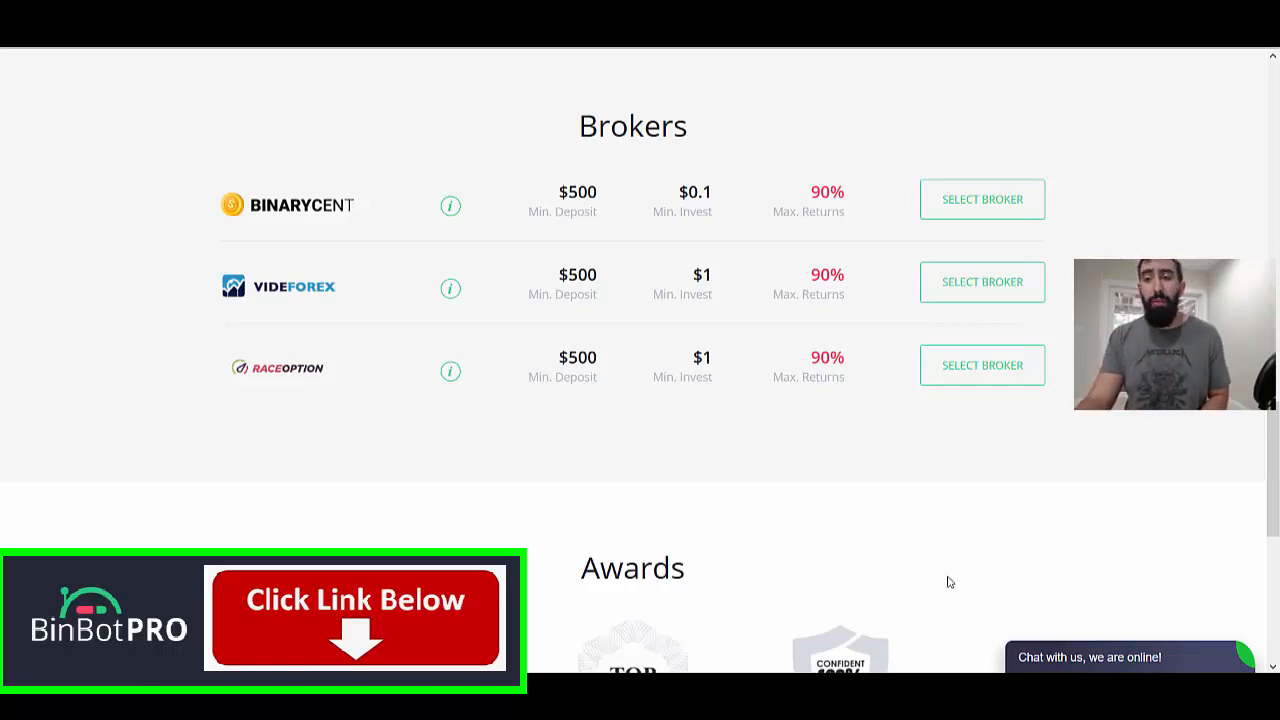
pyautogui.scroll(3)
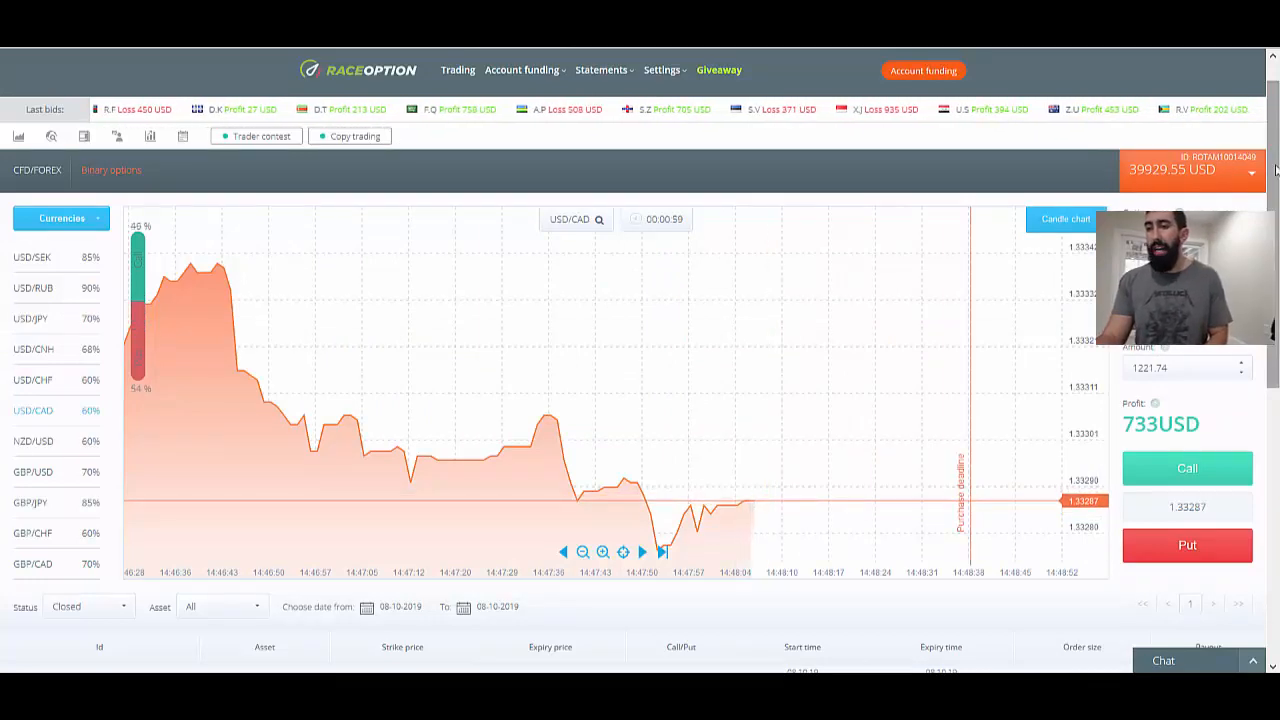
# Scroll down the RaceOption account to review closed trades and the 39929.55 USD balance
pyautogui.scroll(-3)
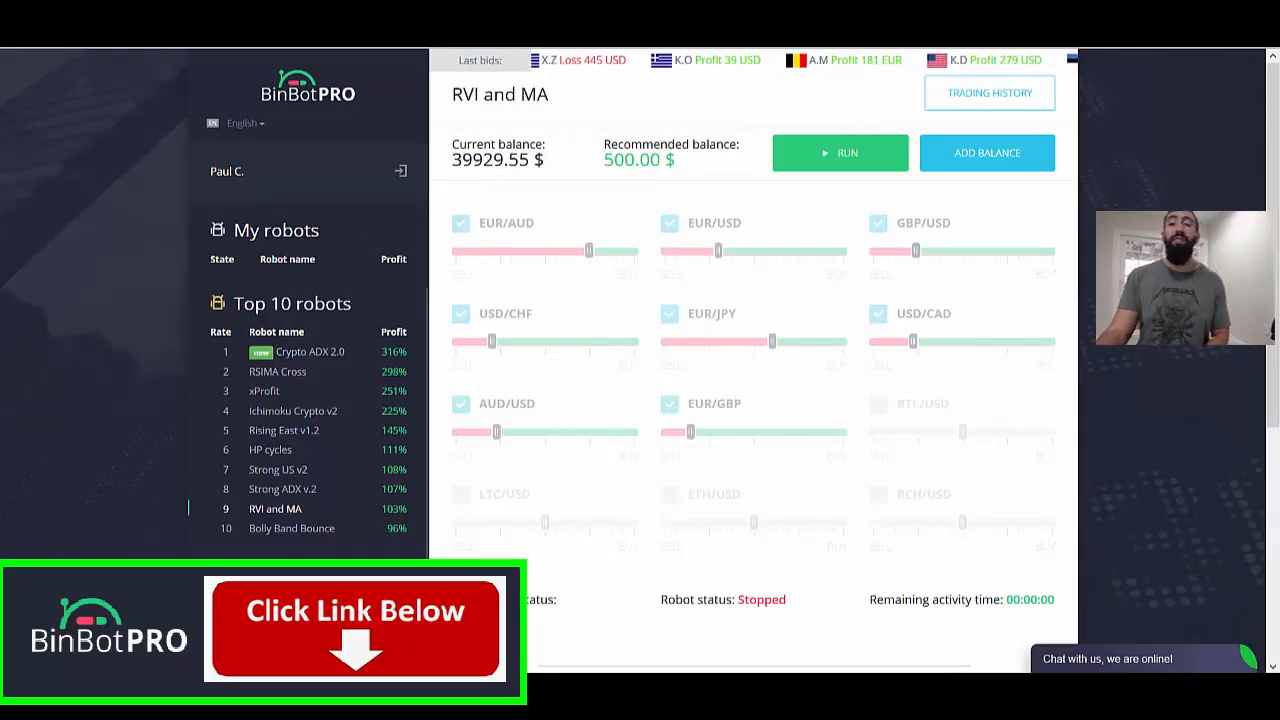
pyautogui.moveTo(165, 468)
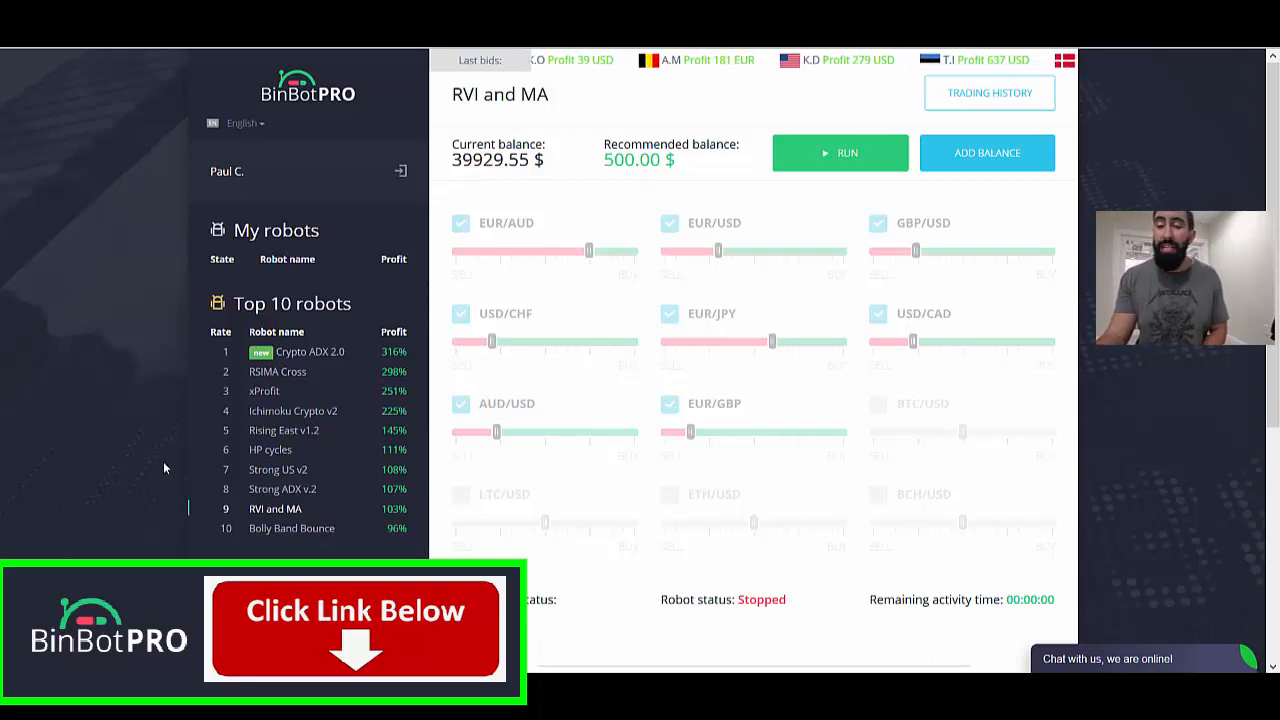